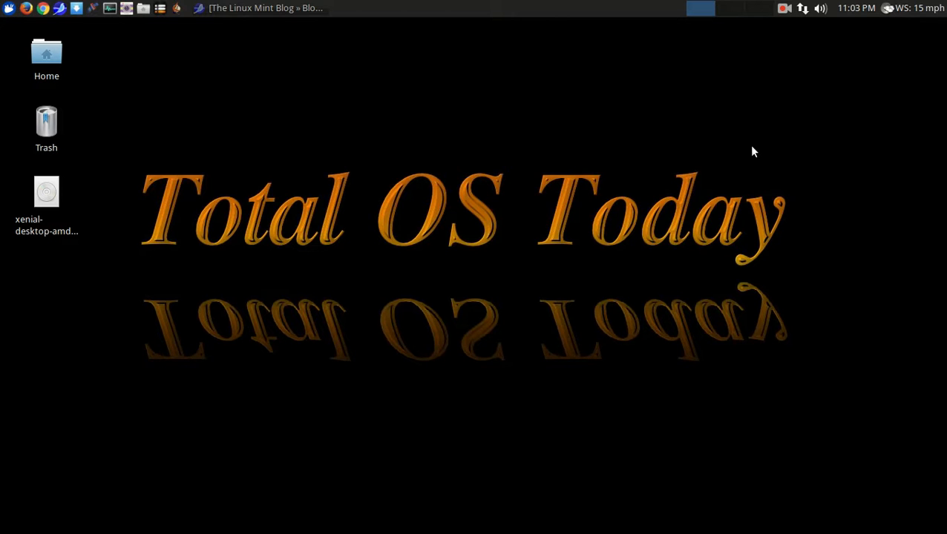
{"action": "mouse_move", "coordinate": [472, 92]}
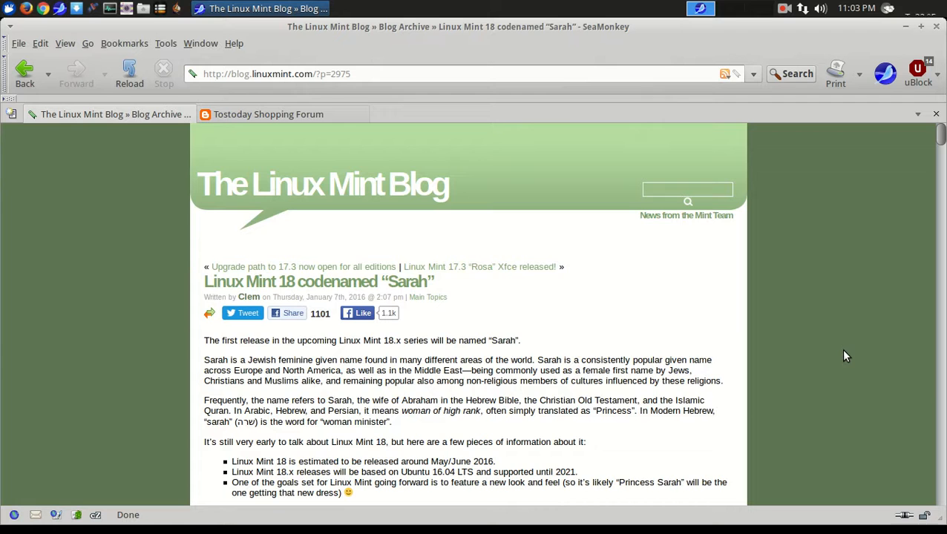
Step: Scroll through the Linux Mint 18 'Sarah' announcement down to the '136 Responses' heading
{"action": "scroll", "scroll_direction": "down", "scroll_amount": 3}
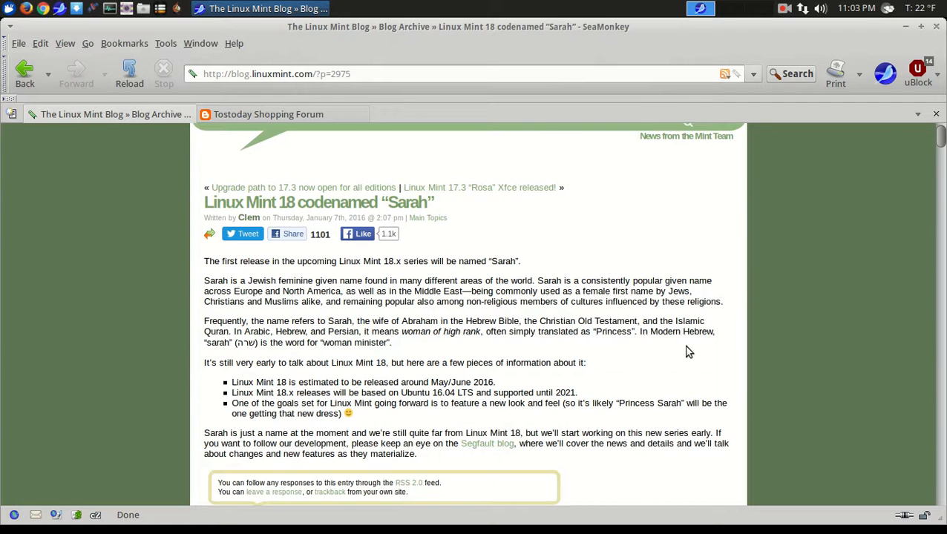
{"action": "mouse_move", "coordinate": [656, 346]}
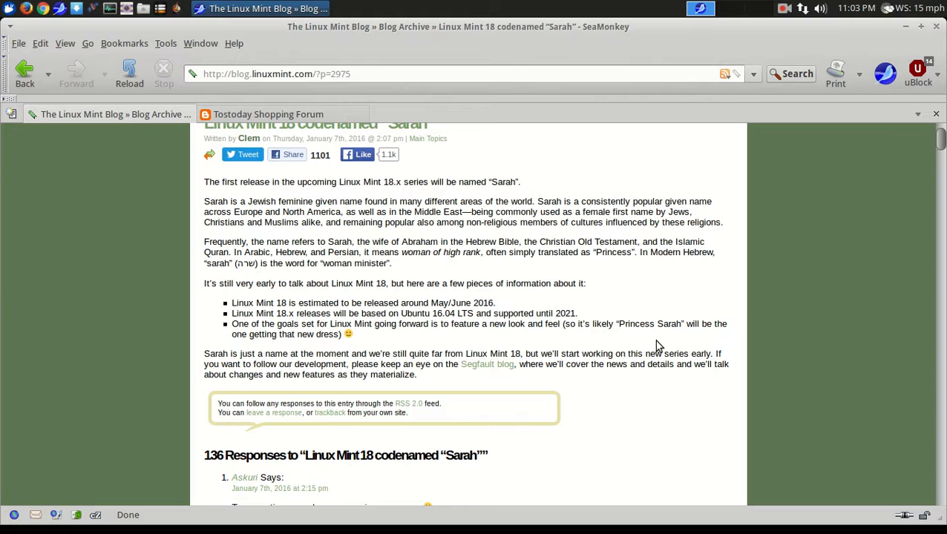
{"action": "scroll", "scroll_direction": "down", "scroll_amount": 3}
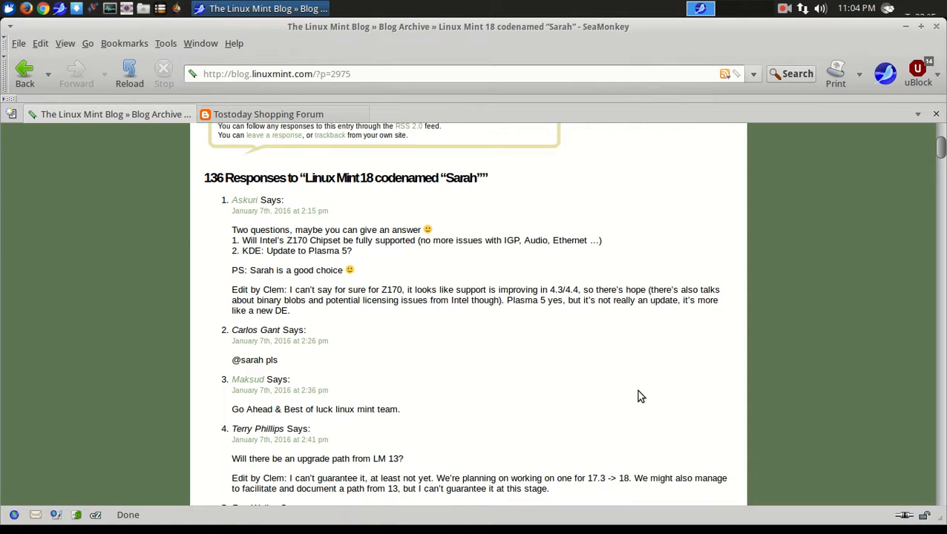
Step: Scroll the reader comments down to response 10, past the upgrade, aesthetics and Plasma 5 replies
{"action": "scroll", "scroll_direction": "down", "scroll_amount": 3}
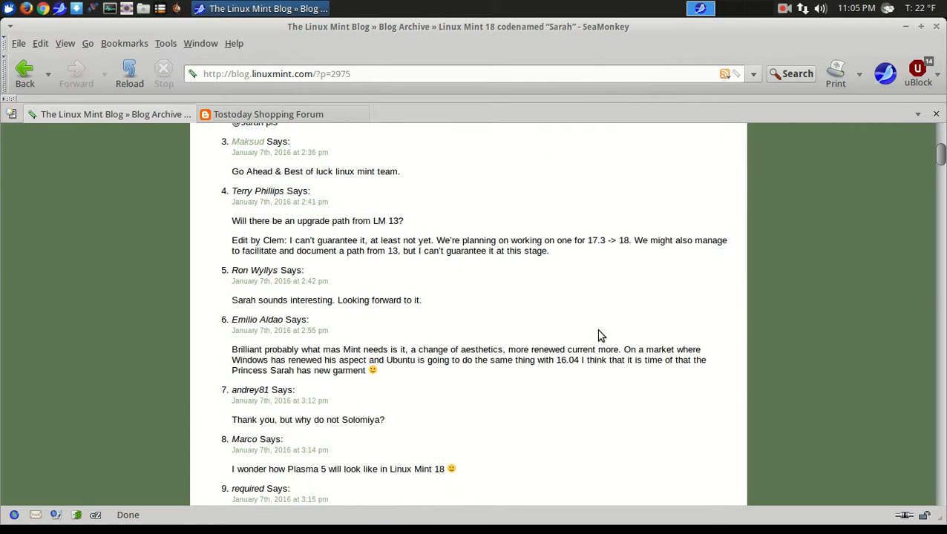
{"action": "scroll", "scroll_direction": "down", "scroll_amount": 3}
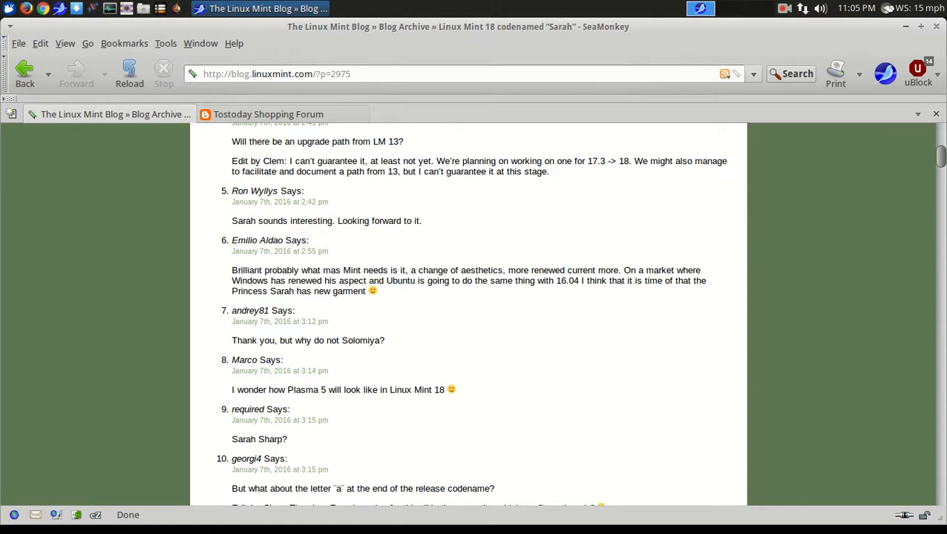
Step: Switch to the Tostoday Shopping Forum tab and bring the texting-and-driving poll into view
{"action": "left_click", "coordinate": [267, 113]}
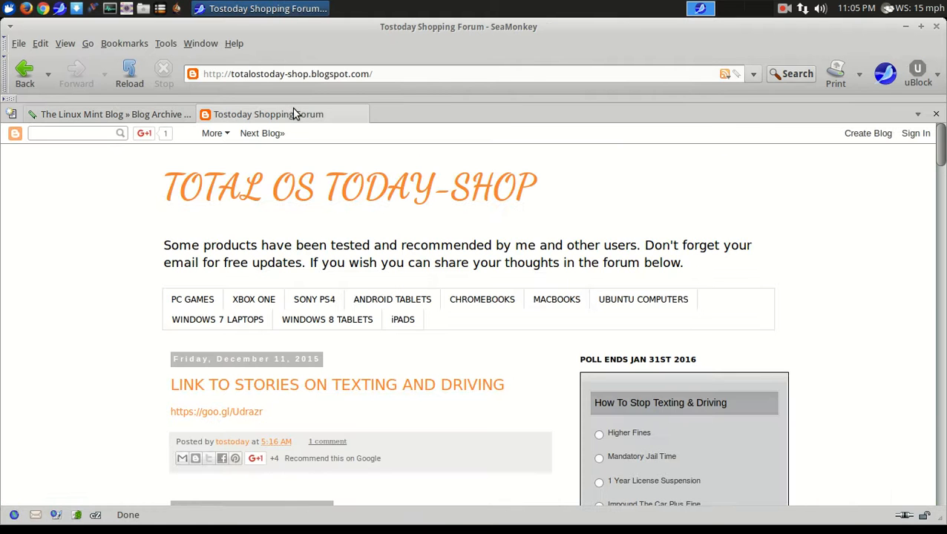
{"action": "scroll", "scroll_direction": "down", "scroll_amount": 3}
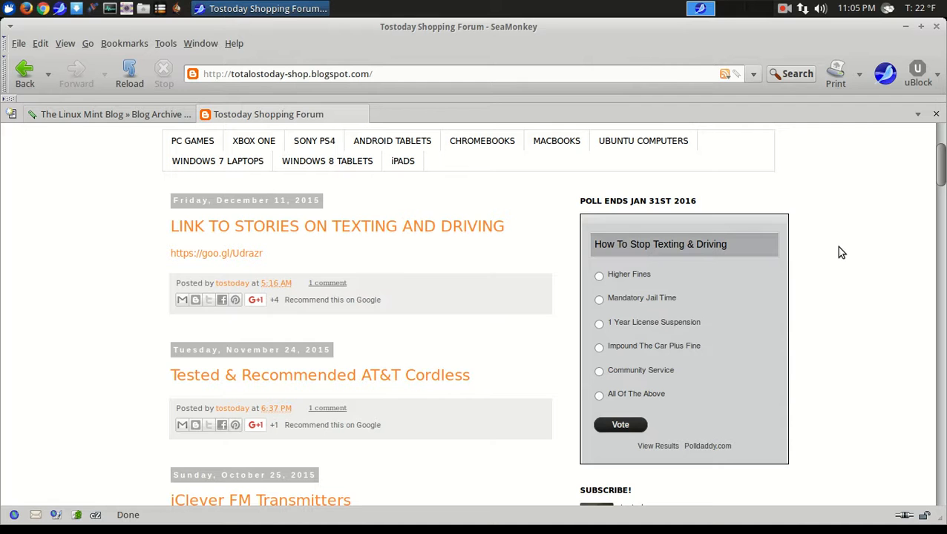
{"action": "mouse_move", "coordinate": [652, 279]}
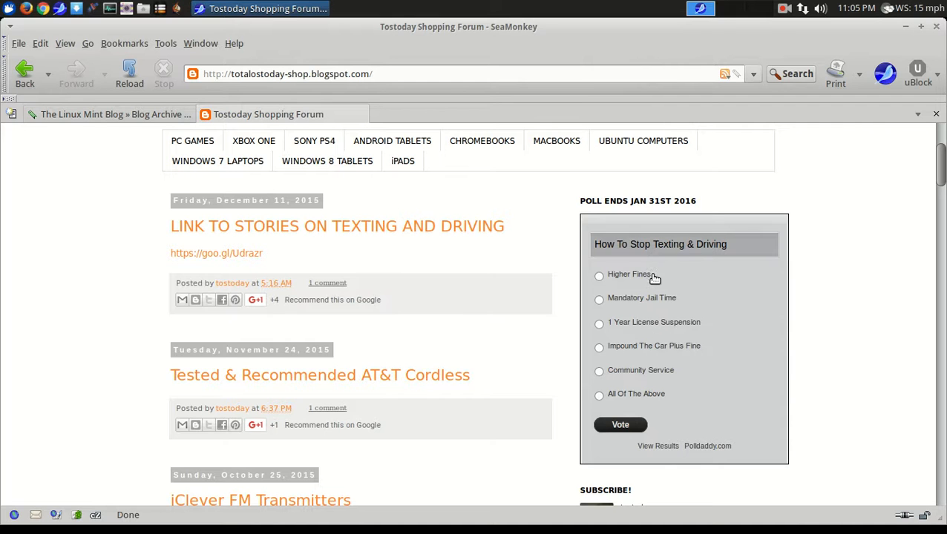
{"action": "mouse_move", "coordinate": [858, 282]}
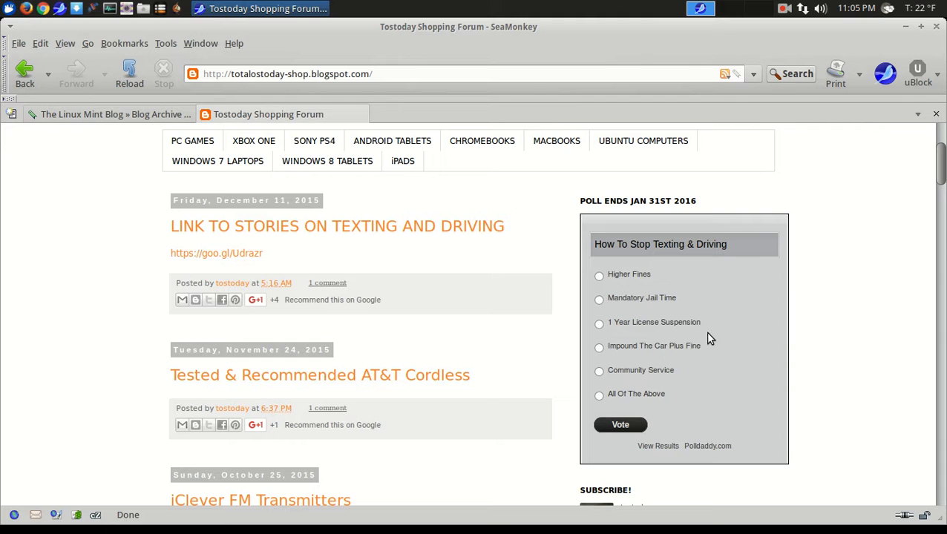
{"action": "mouse_move", "coordinate": [798, 374]}
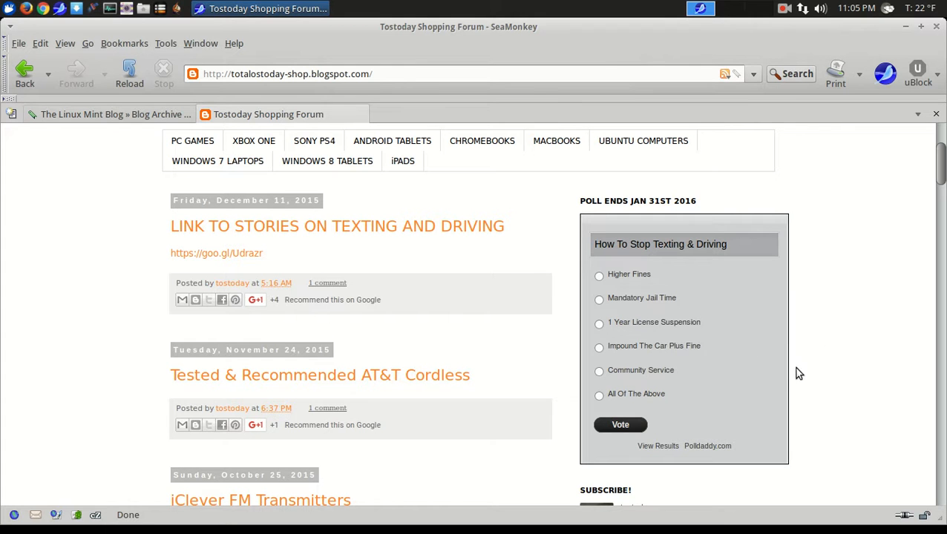
{"action": "mouse_move", "coordinate": [883, 371]}
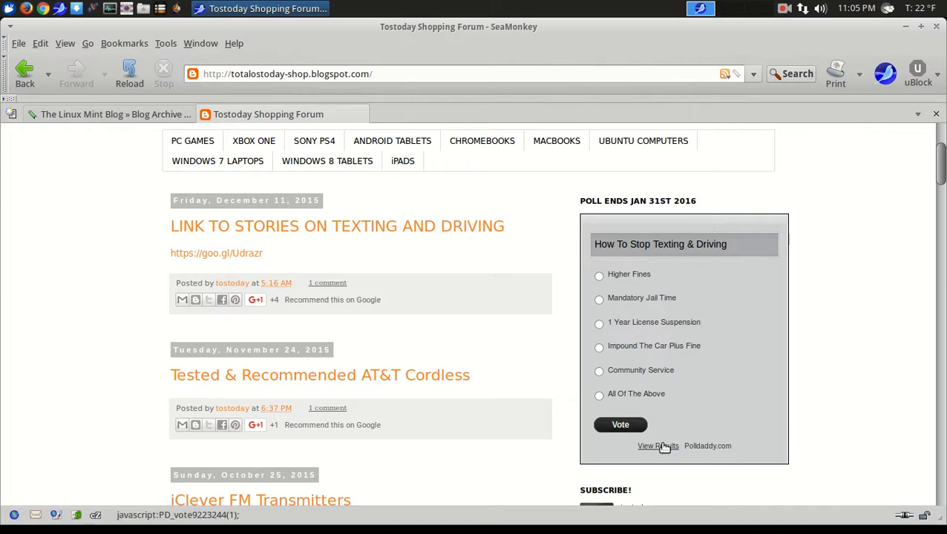
Step: View the poll's results, showing 1 Year License Suspension leading at 40%
{"action": "left_click", "coordinate": [657, 445]}
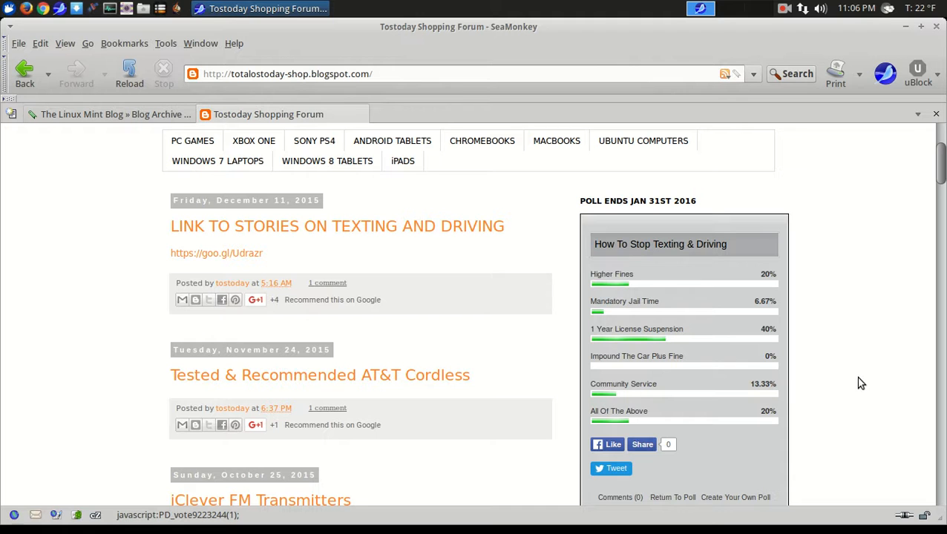
{"action": "scroll", "scroll_direction": "down", "scroll_amount": 3}
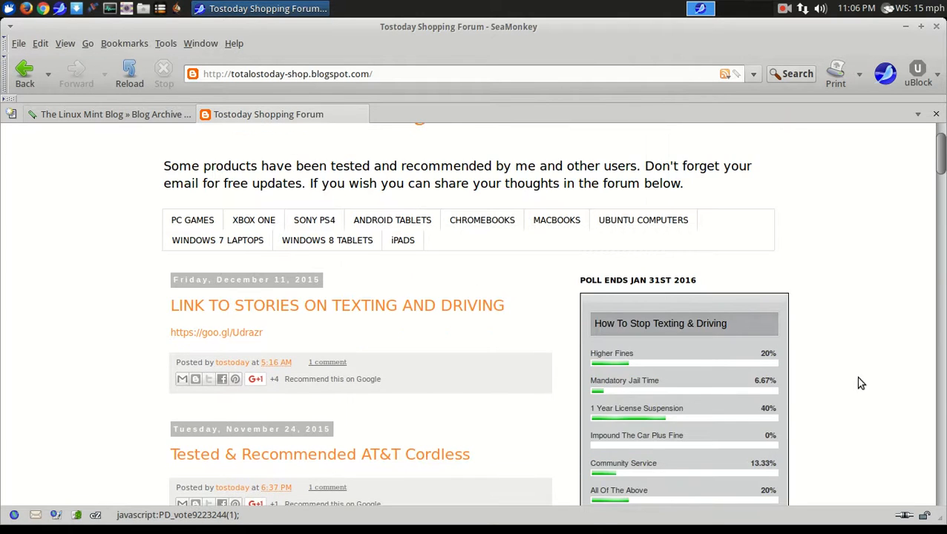
{"action": "scroll", "scroll_direction": "down", "scroll_amount": 3}
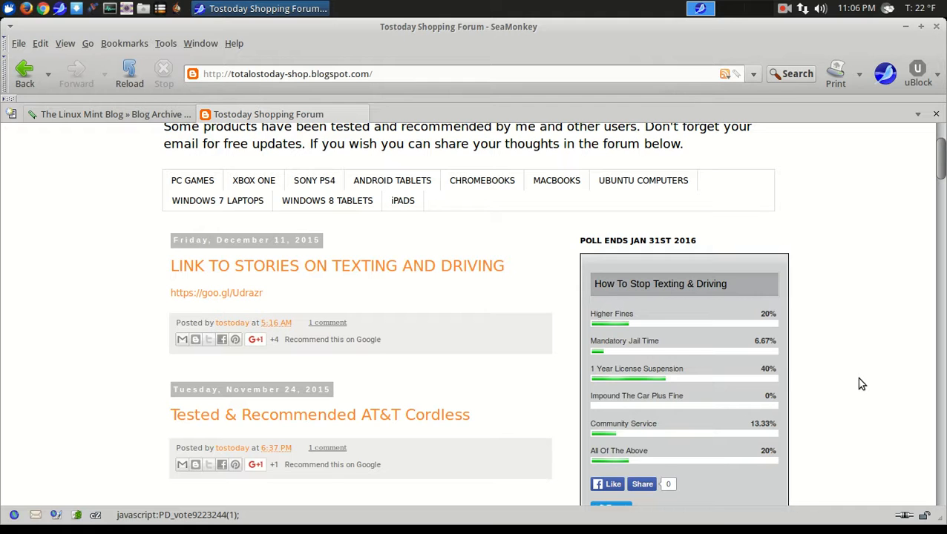
{"action": "scroll", "scroll_direction": "up", "scroll_amount": 3}
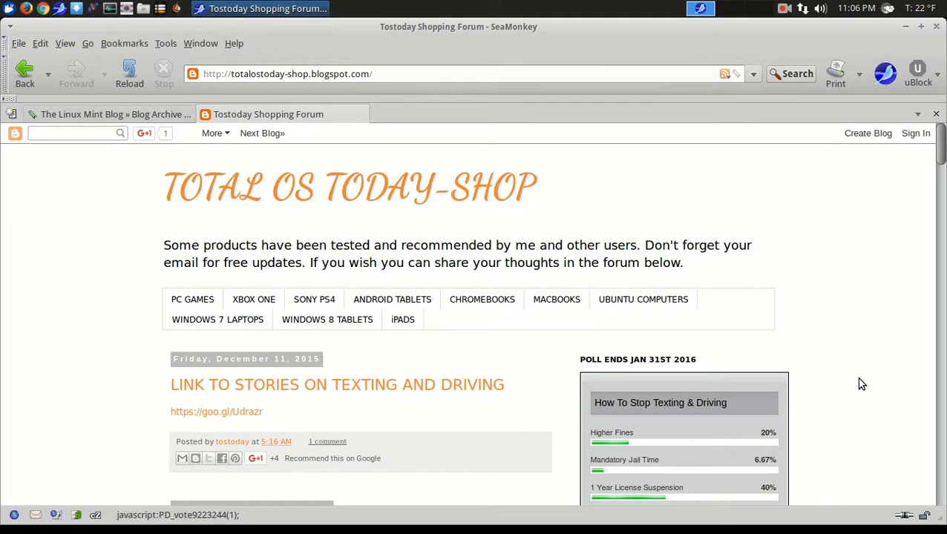